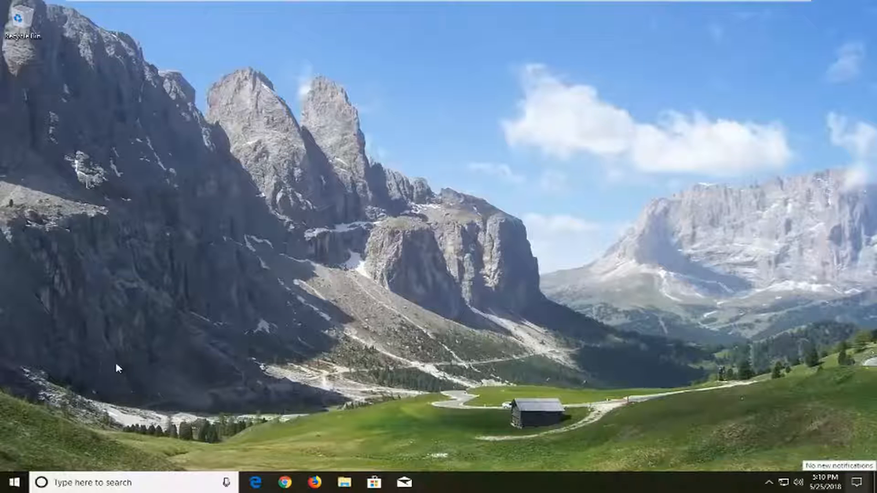
Search the Start menu for 'apps and features' and launch the Apps & features settings result
left_click(8, 482)
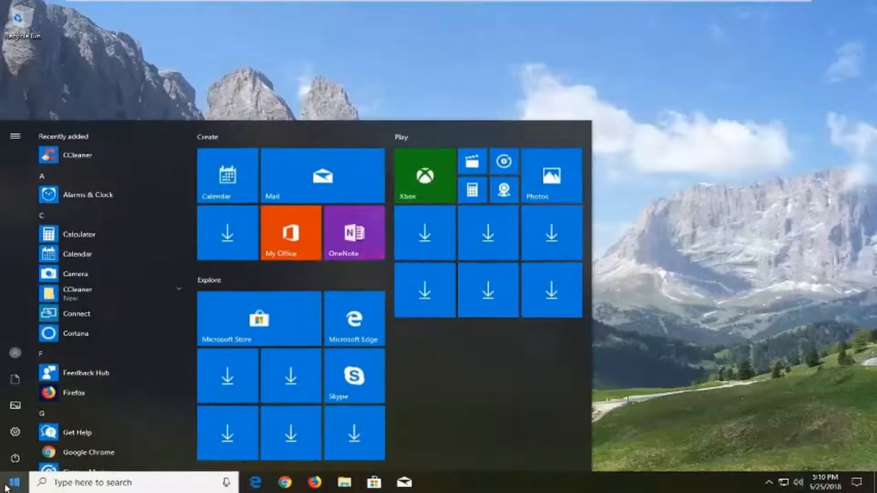
type("apps and features")
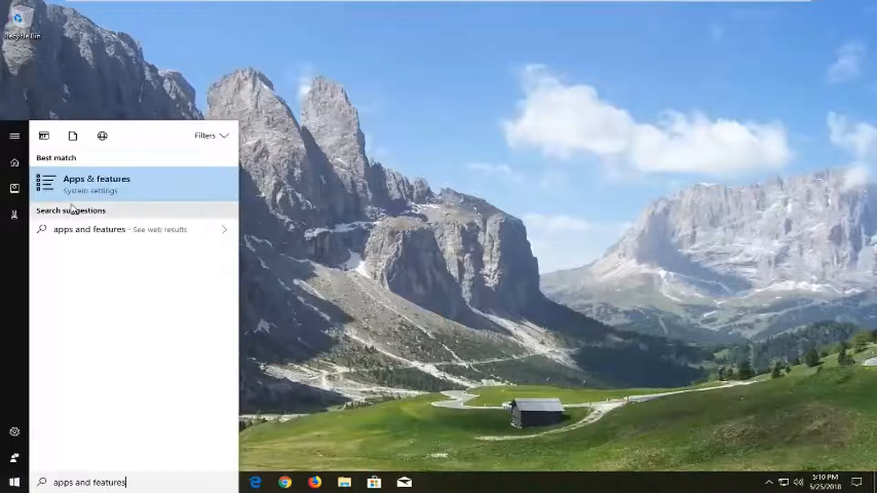
left_click(97, 184)
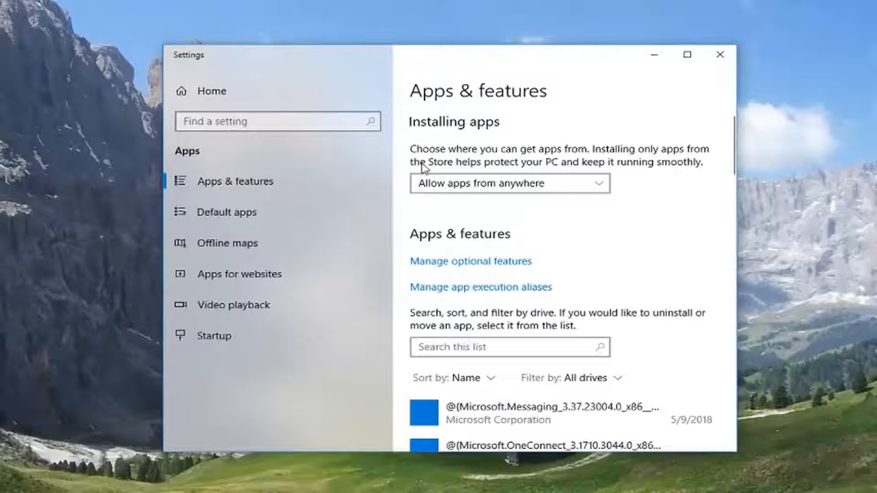
Scroll the installed apps list down to reach Mail and Calendar
scroll("down", 3)
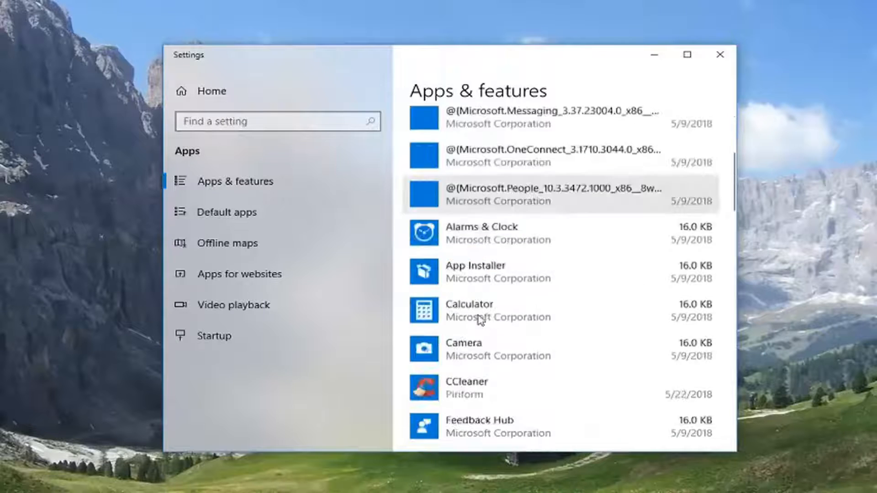
scroll("down", 3)
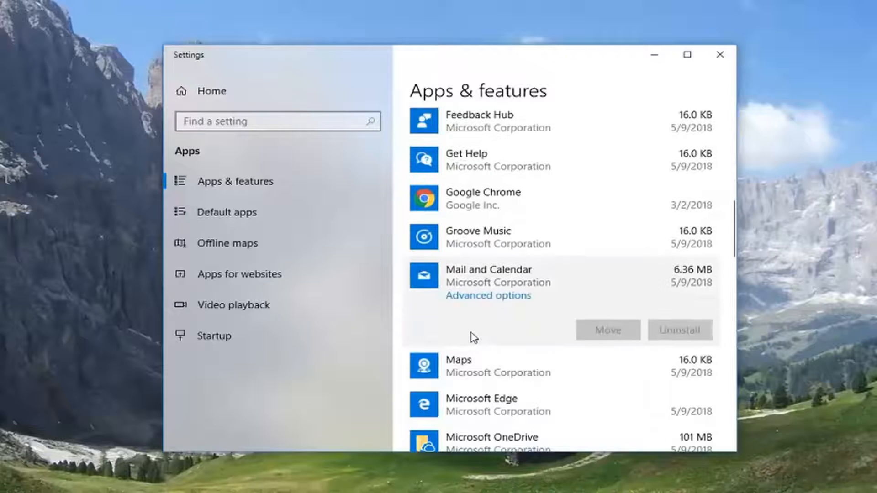
mouse_move(475, 302)
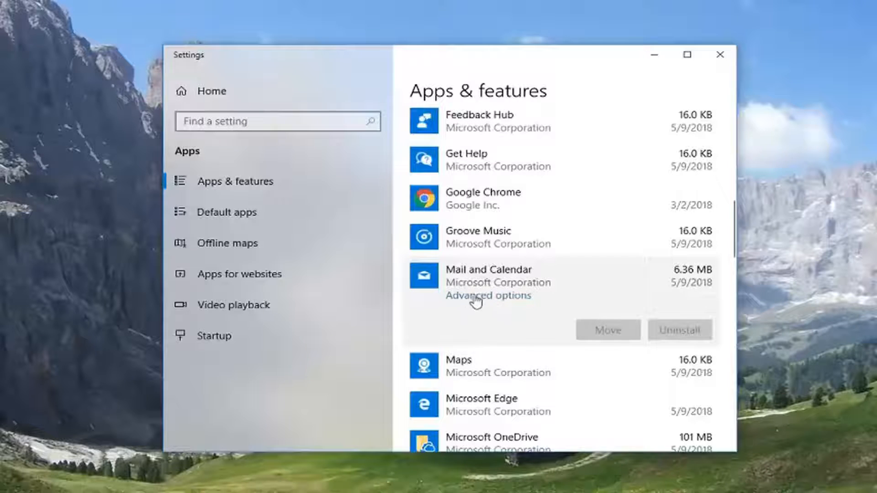
Go to Mail and Calendar's Advanced options and scroll to its Reset section
left_click(487, 295)
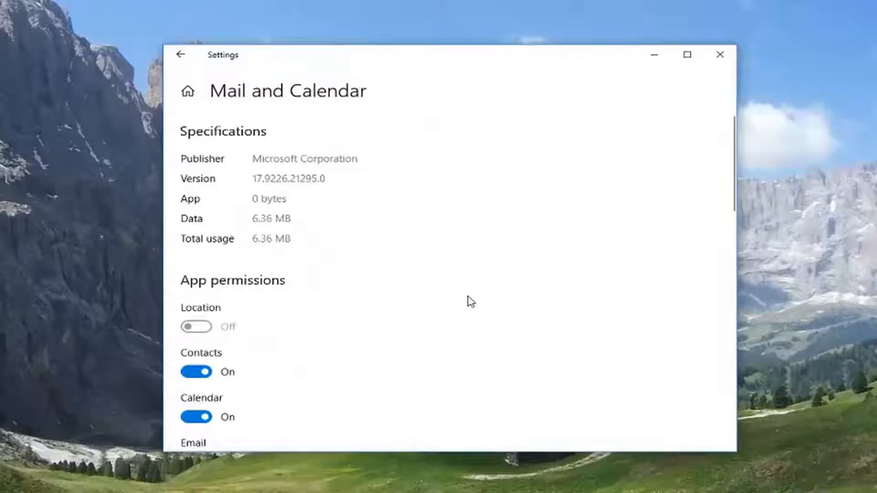
scroll("down", 3)
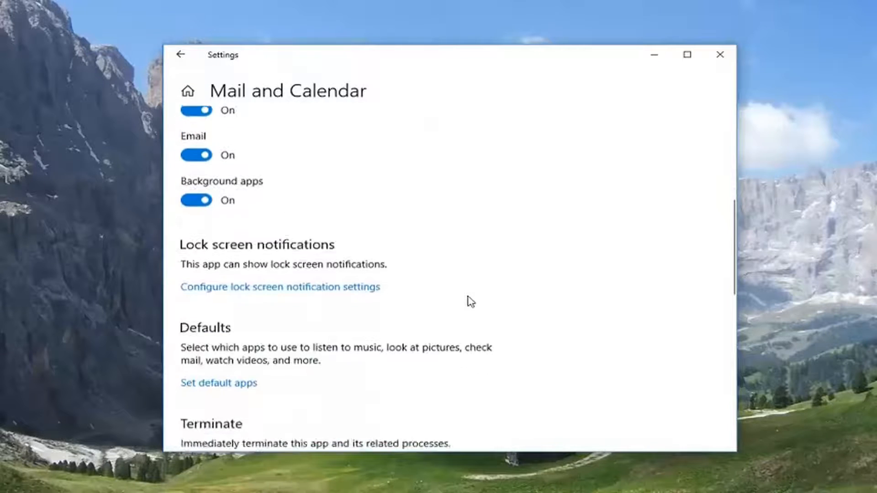
scroll("down", 3)
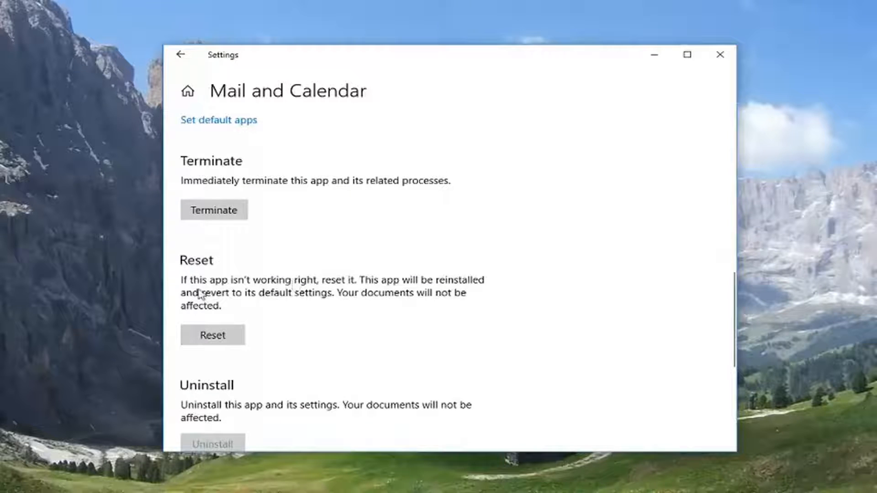
mouse_move(265, 302)
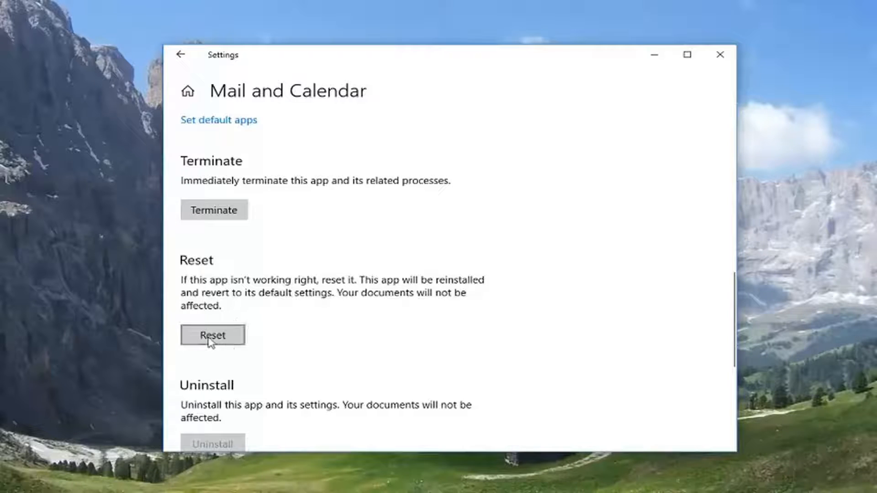
Reset Mail and Calendar, confirming the data deletion, until the completion check mark appears
left_click(212, 335)
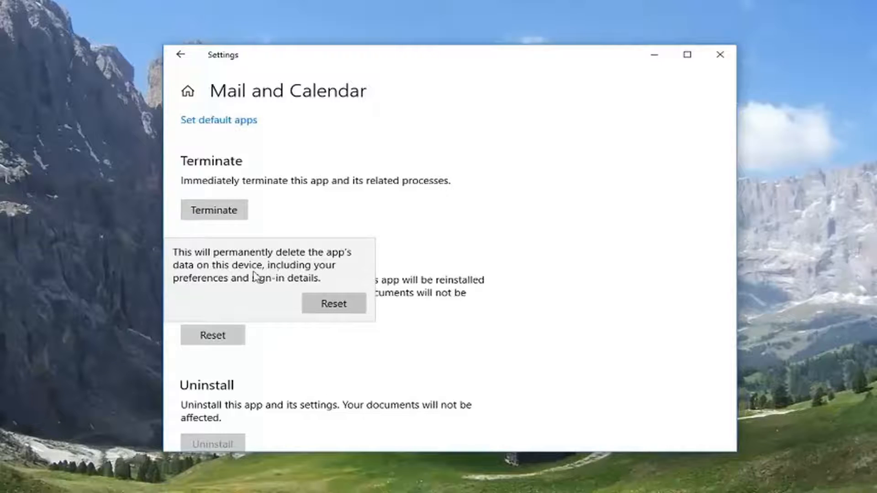
mouse_move(352, 274)
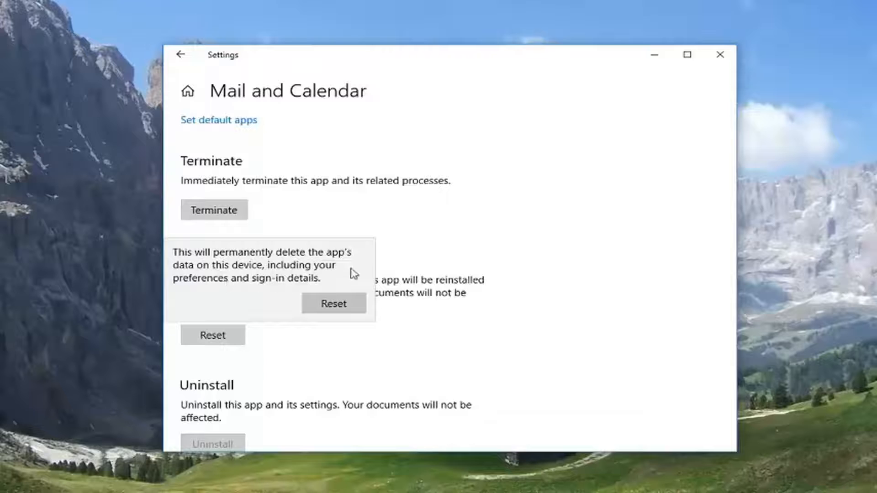
left_click(333, 303)
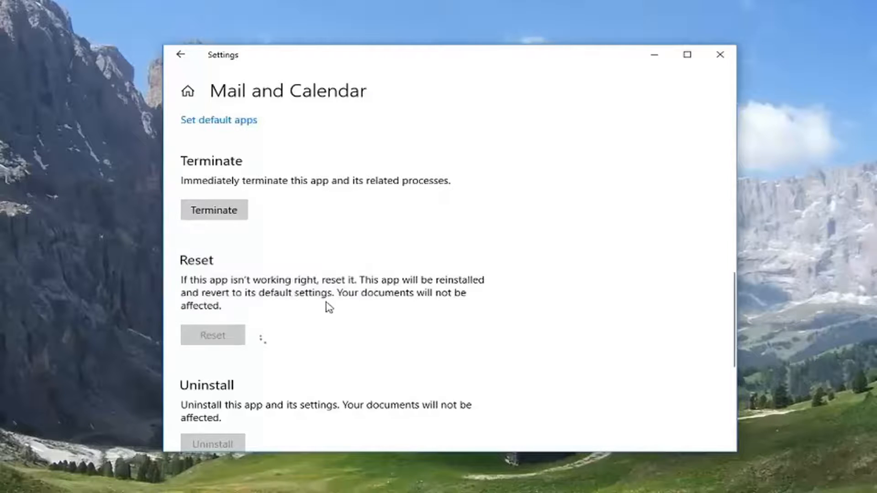
mouse_move(234, 317)
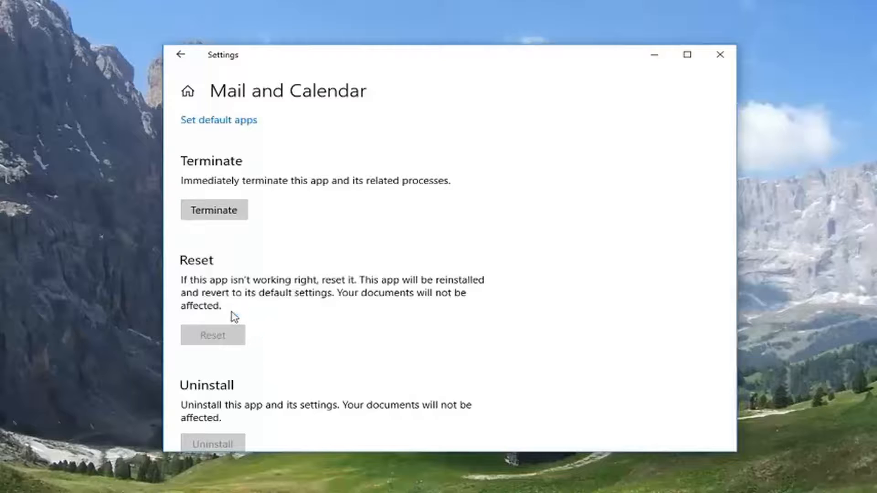
left_click(213, 335)
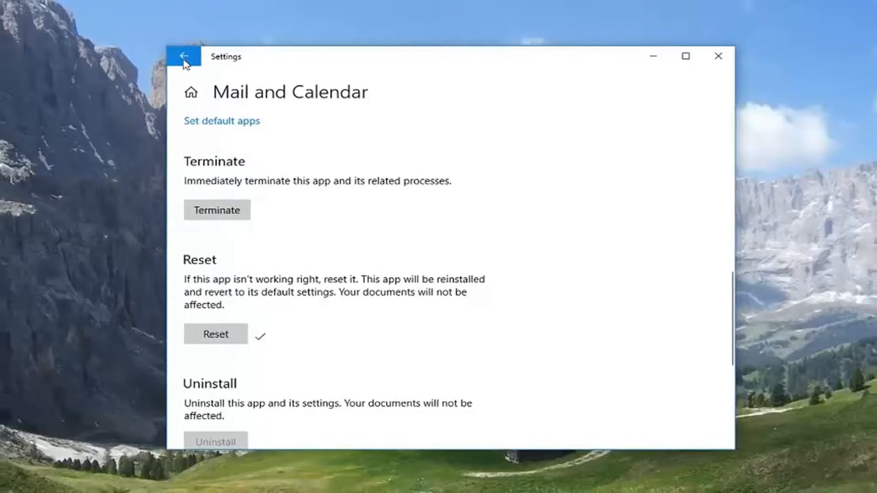
Return to Apps & features and close Settings, leaving the desktop
left_click(185, 55)
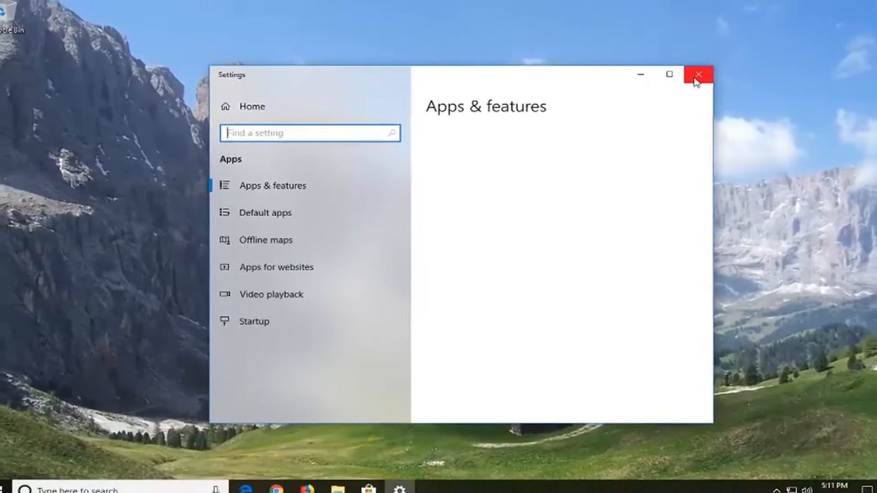
left_click(697, 74)
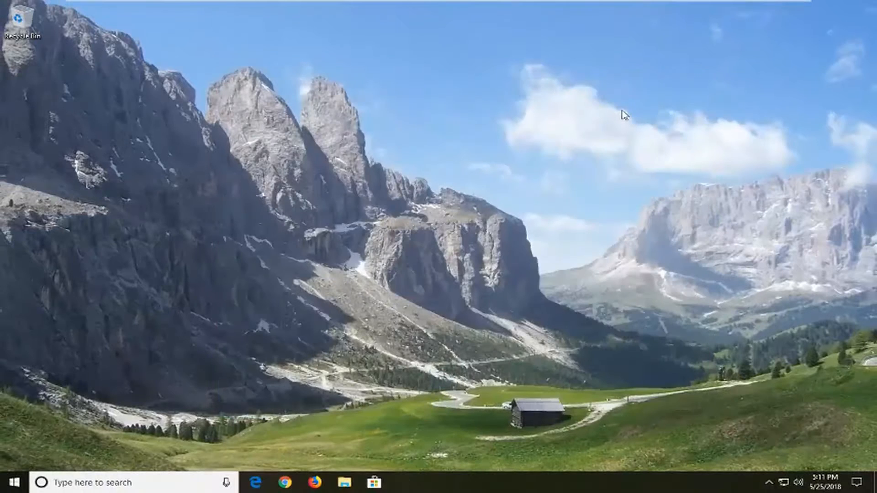